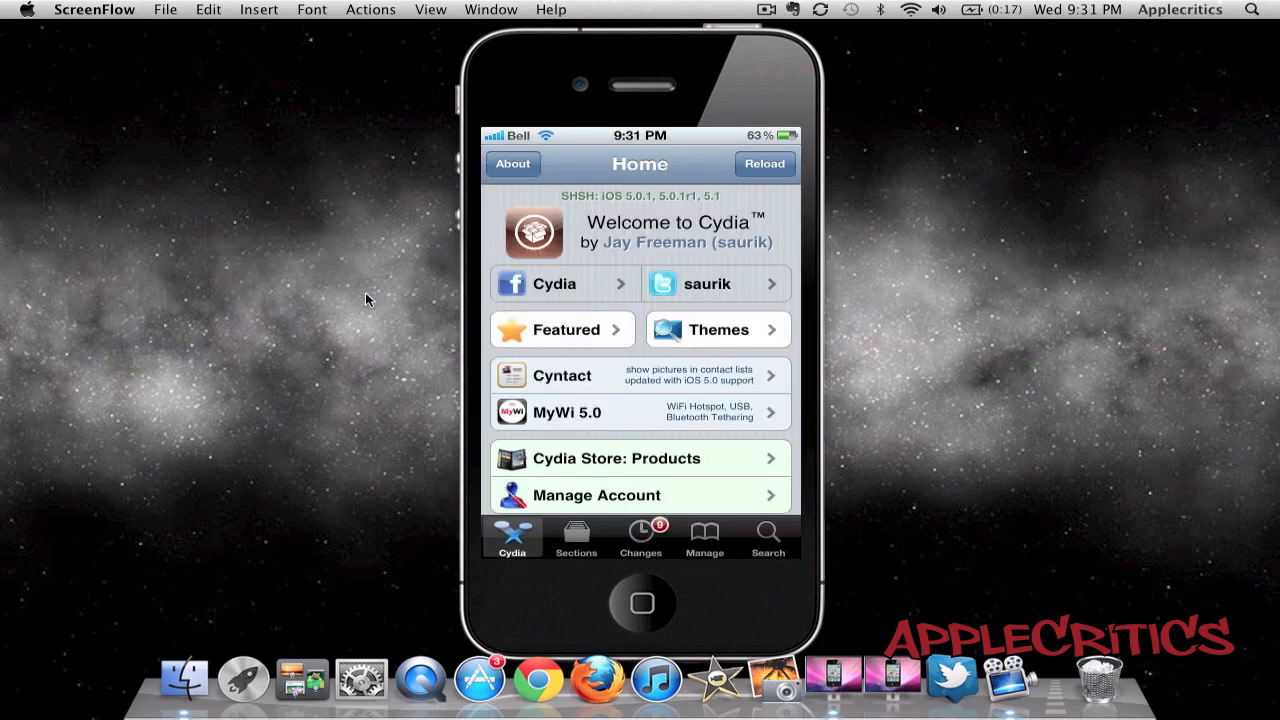
left_click(704, 537)
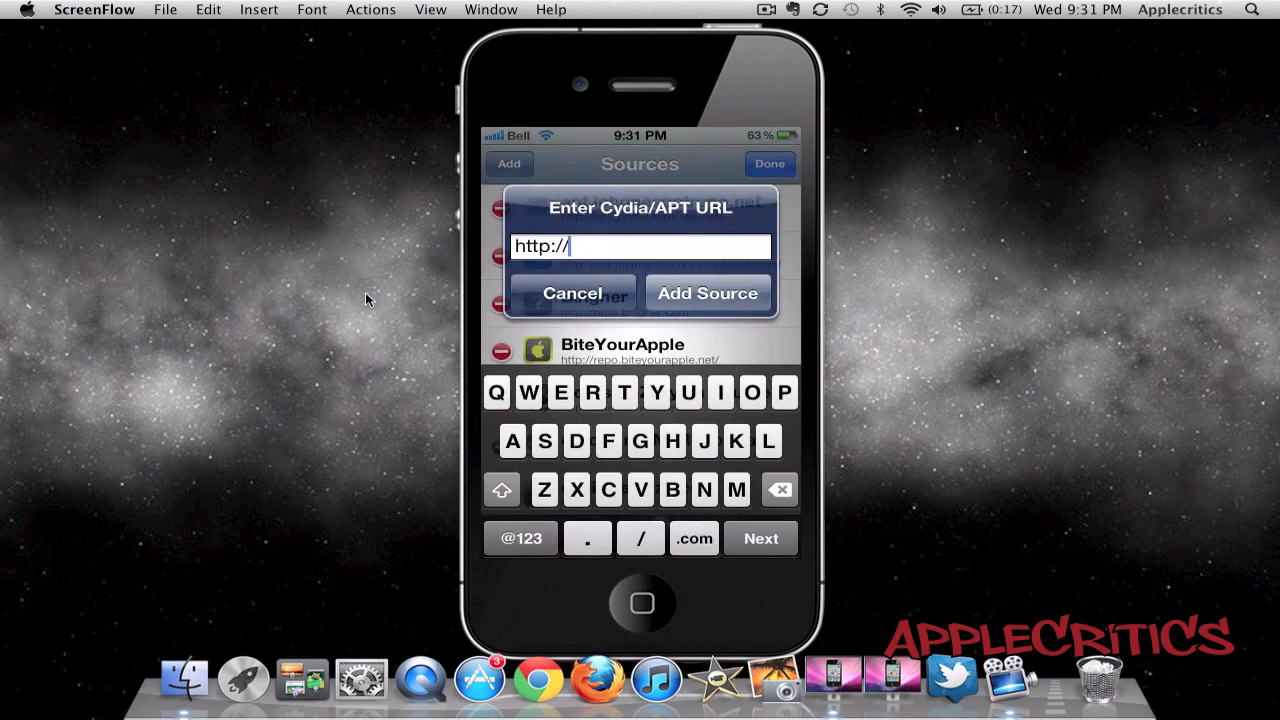
type("repo")
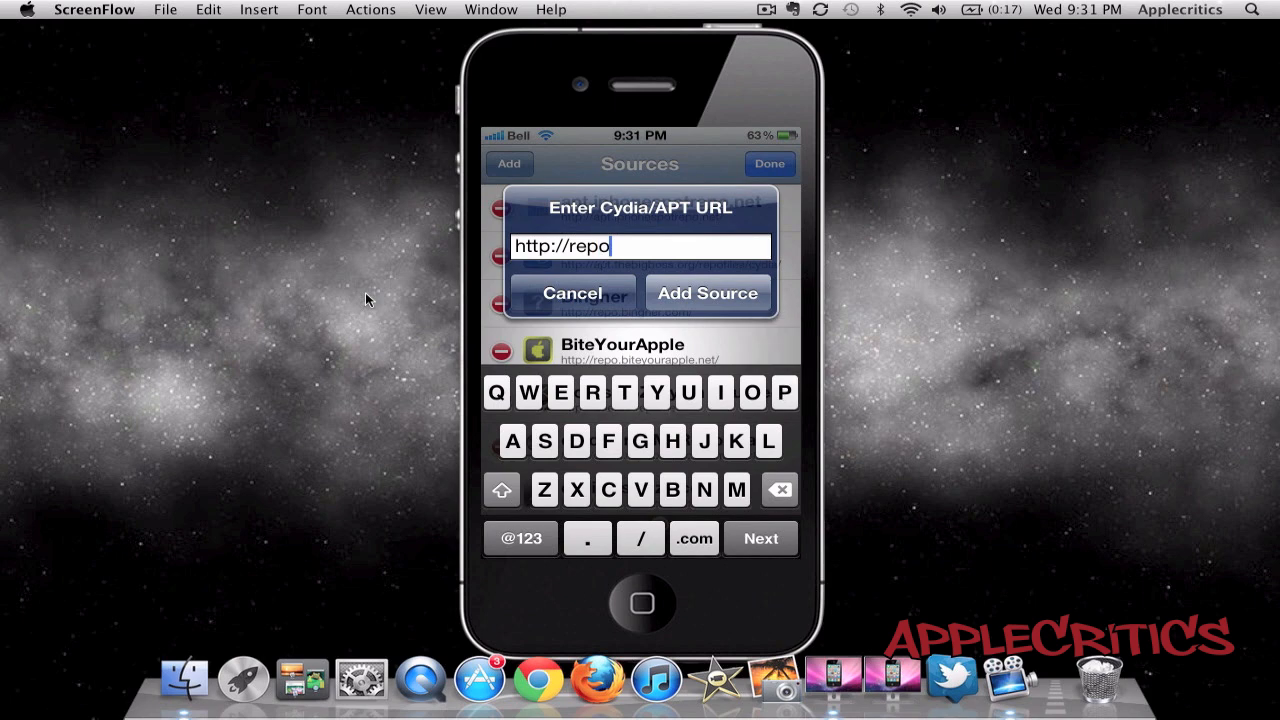
left_click(672, 441)
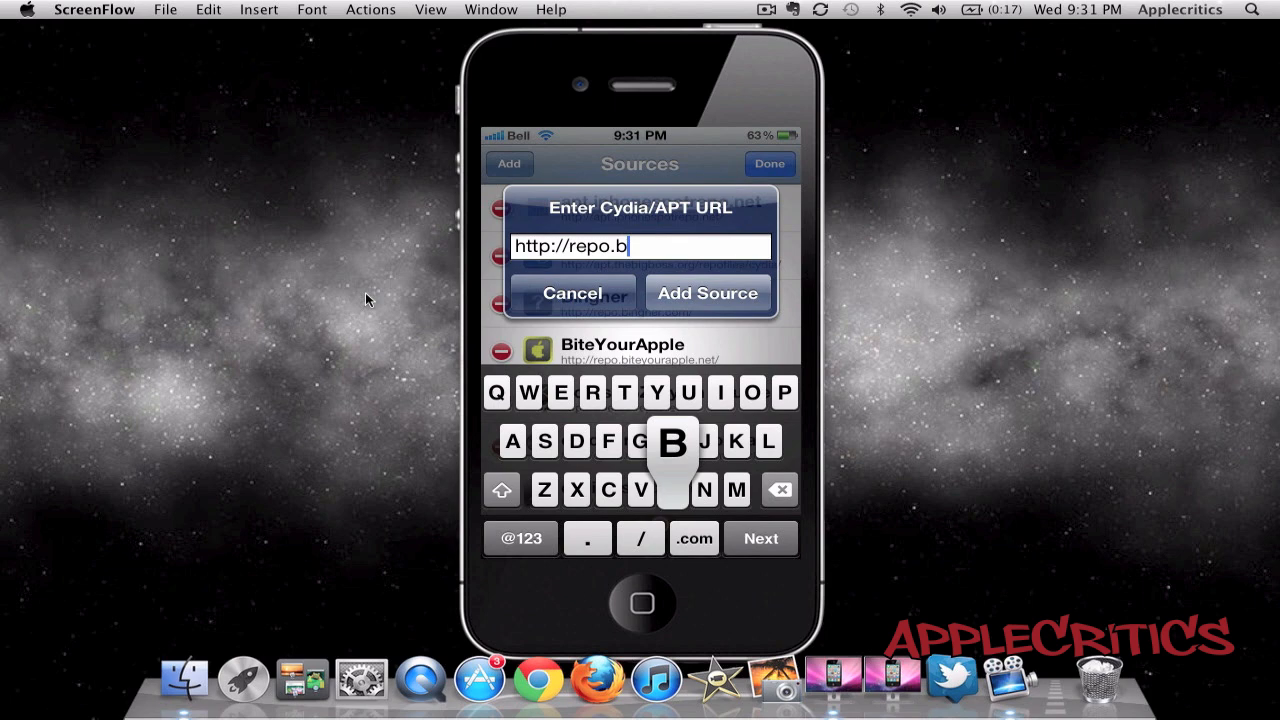
- Add the Bingner repository, then open and install the SAM package
left_click(572, 293)
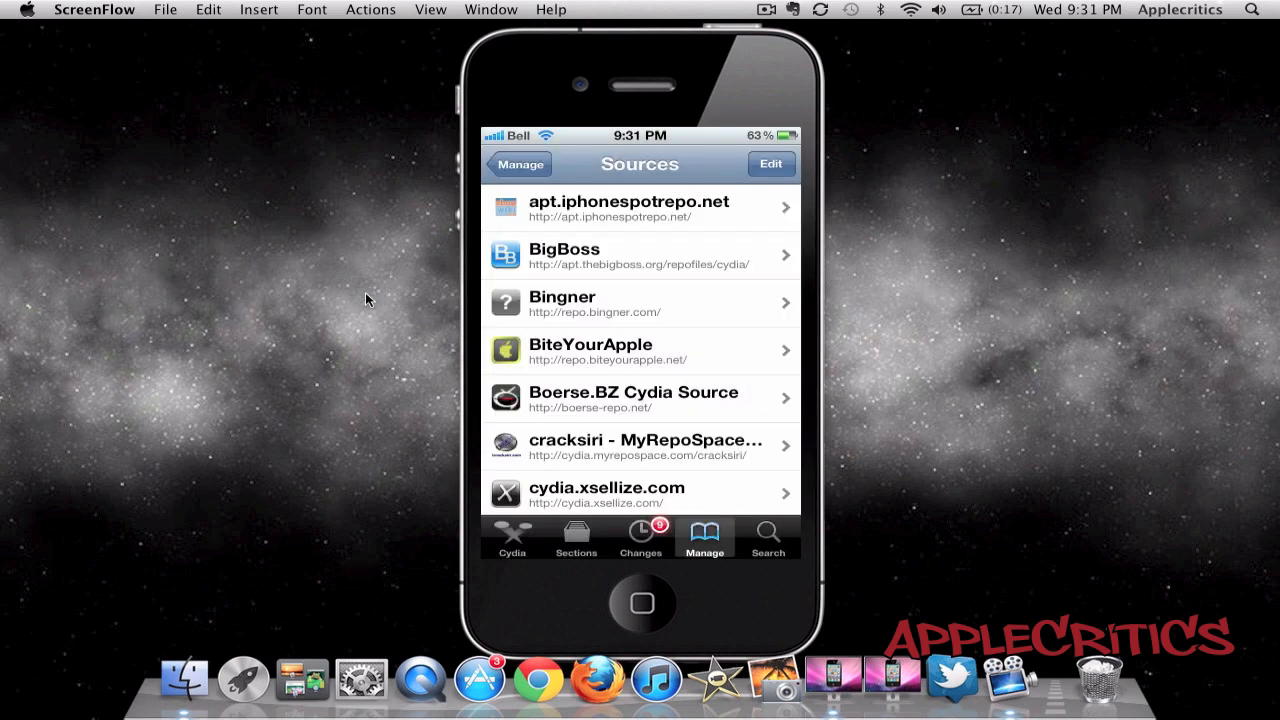
left_click(640, 304)
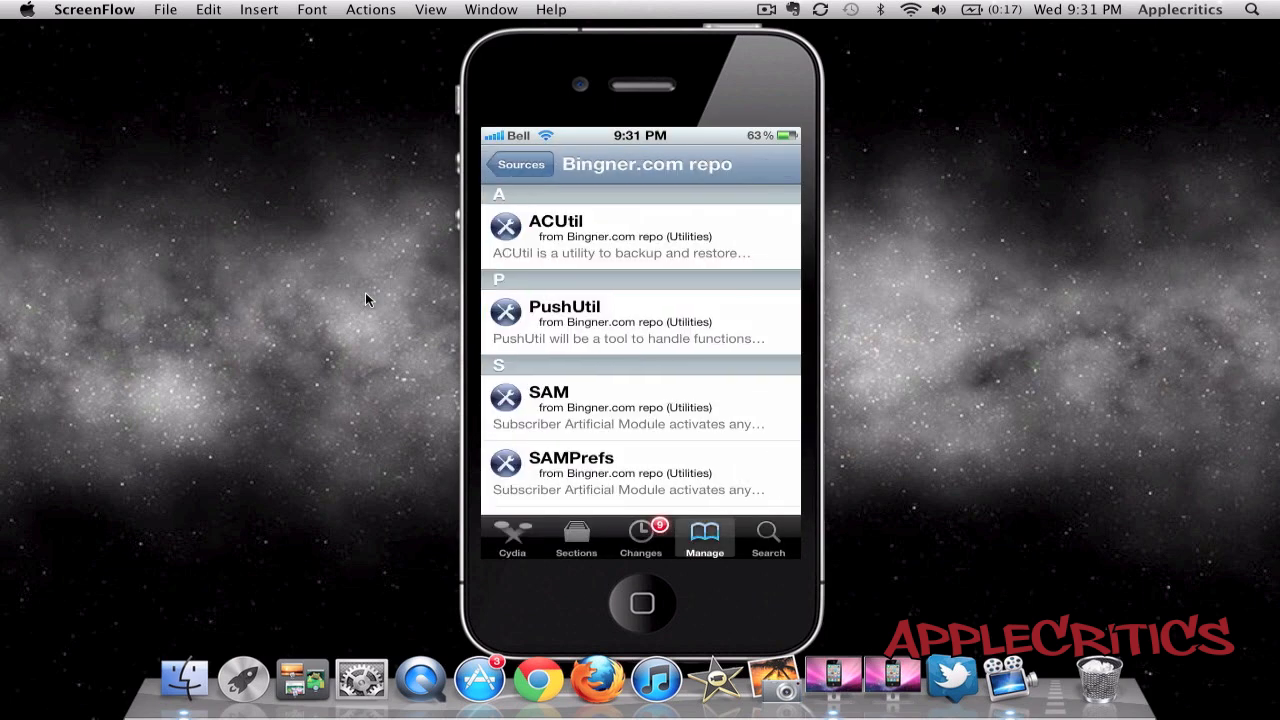
left_click(640, 407)
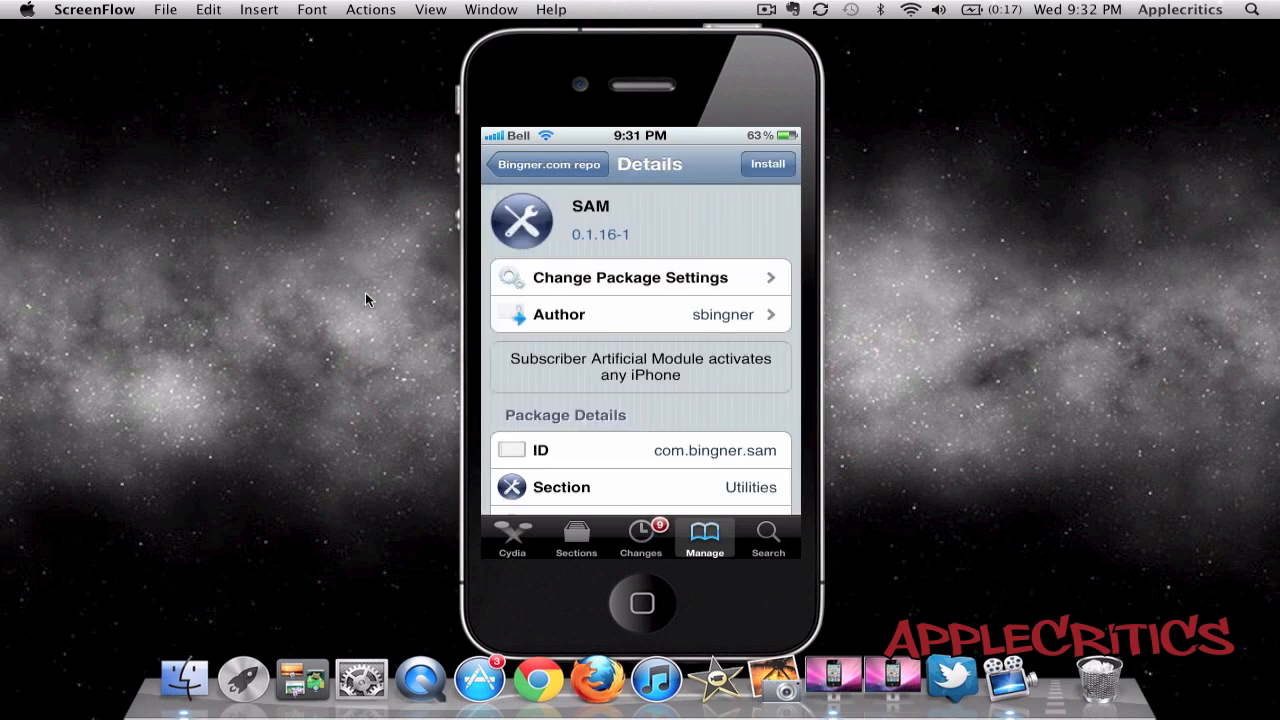
left_click(640, 603)
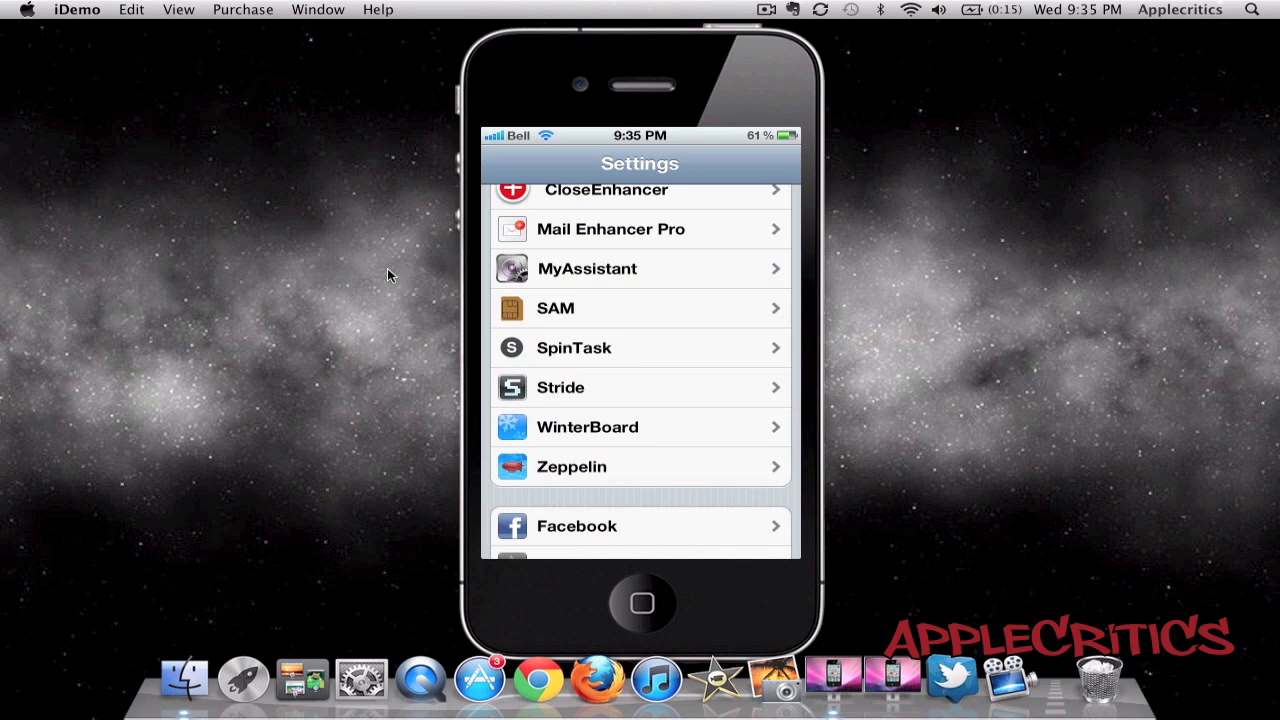
- Open SAM's preferences in Settings, enter Utilities, and scroll through its activation tools
left_click(640, 308)
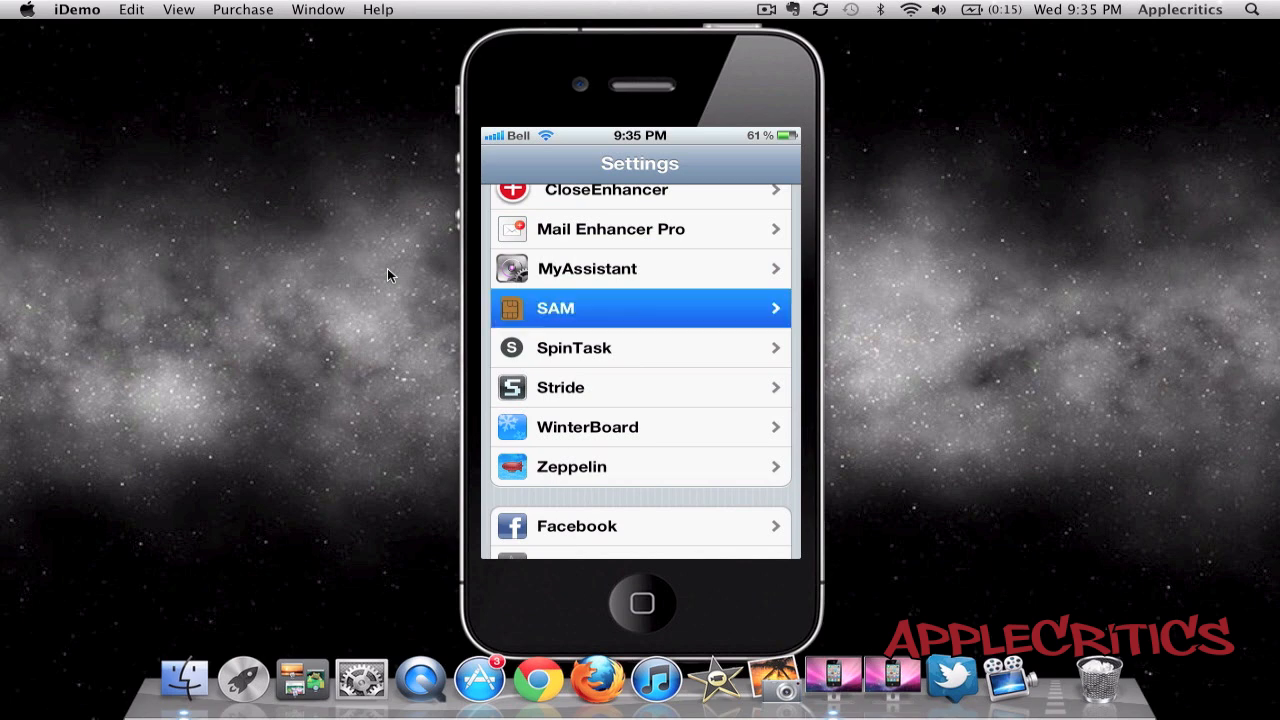
left_click(639, 308)
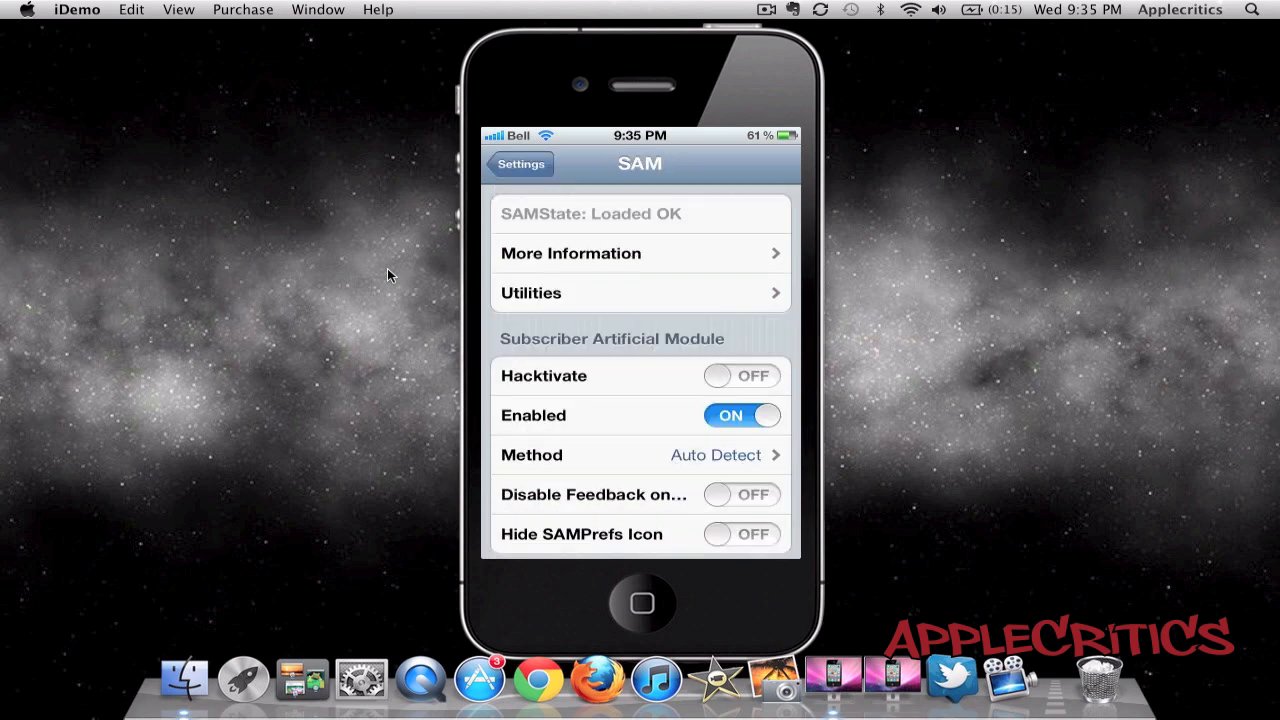
left_click(640, 292)
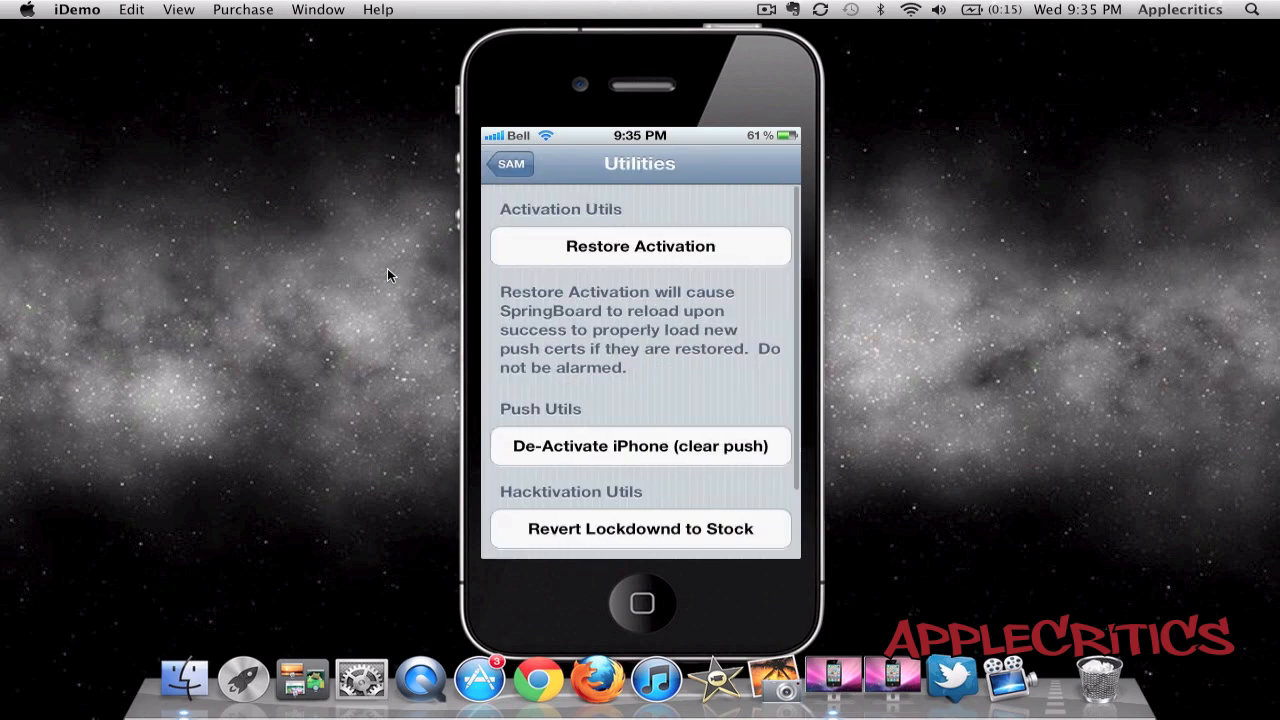
scroll("down", 3)
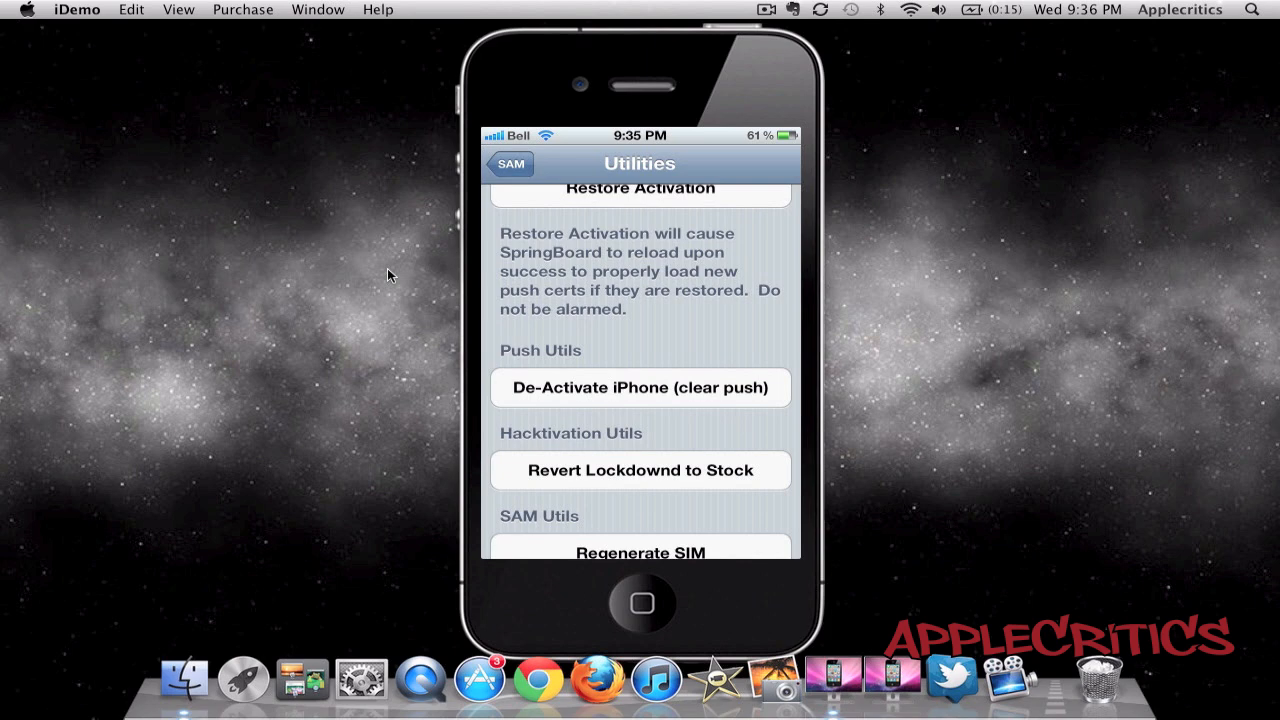
scroll("down", 3)
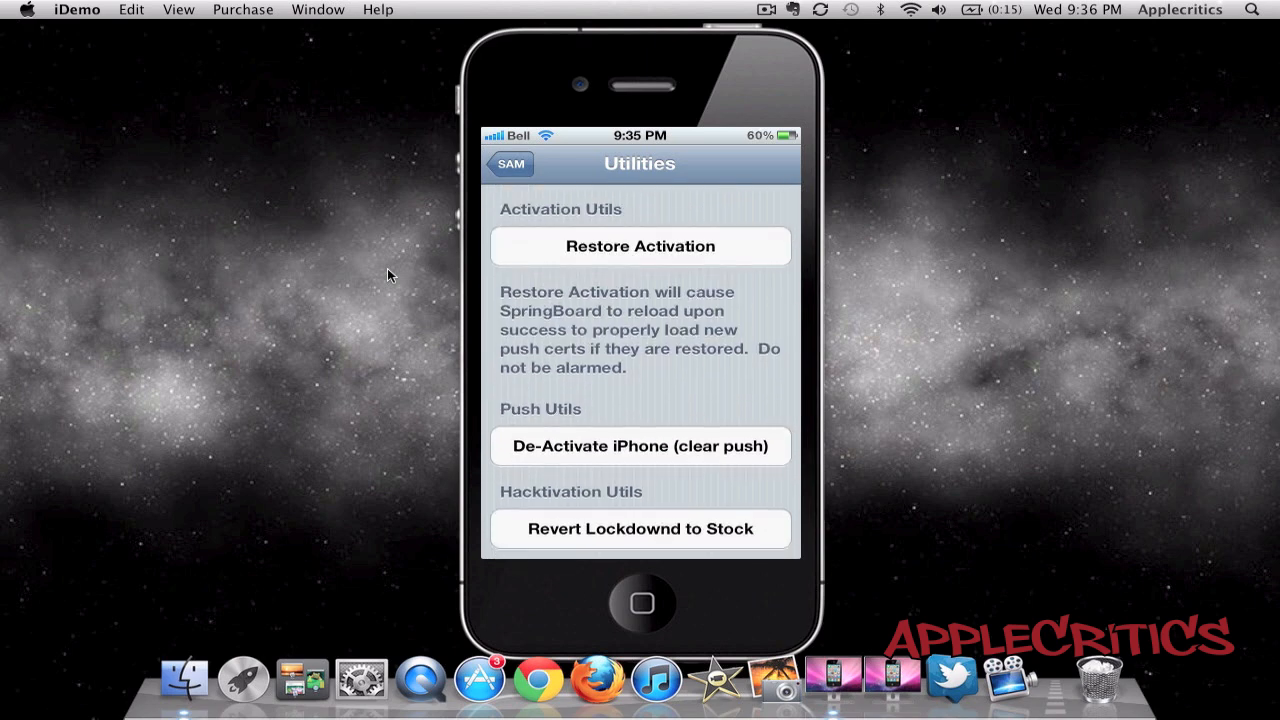